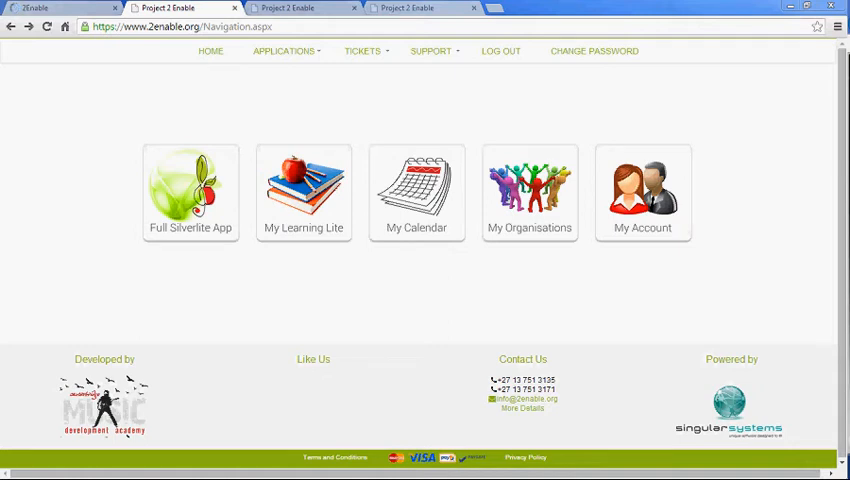
mouse_move(770, 337)
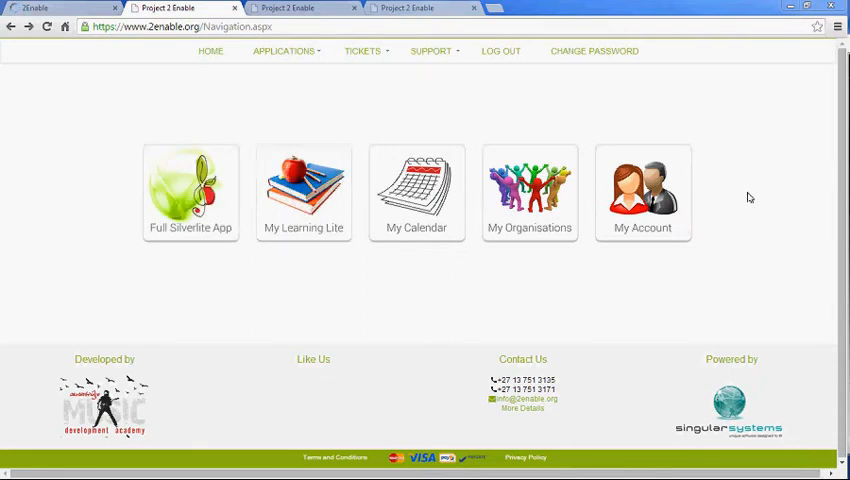
mouse_move(550, 190)
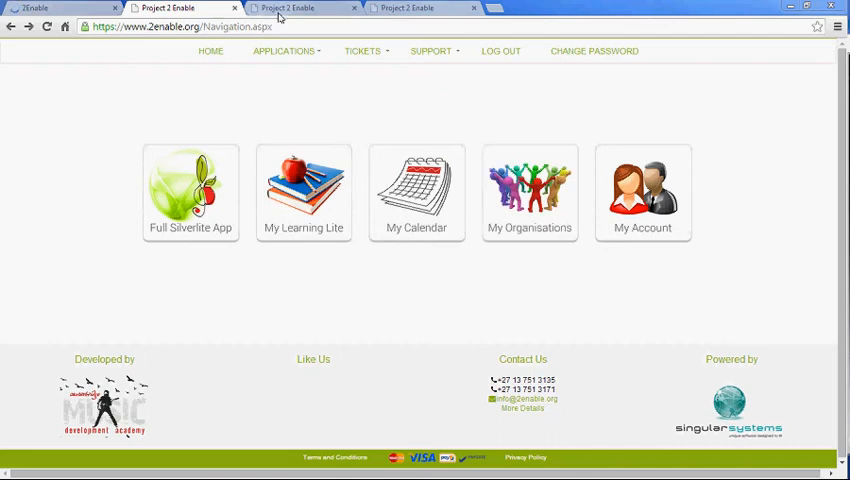
- Open the full Silverlight app and Demo User's My Organisations tab
click(190, 193)
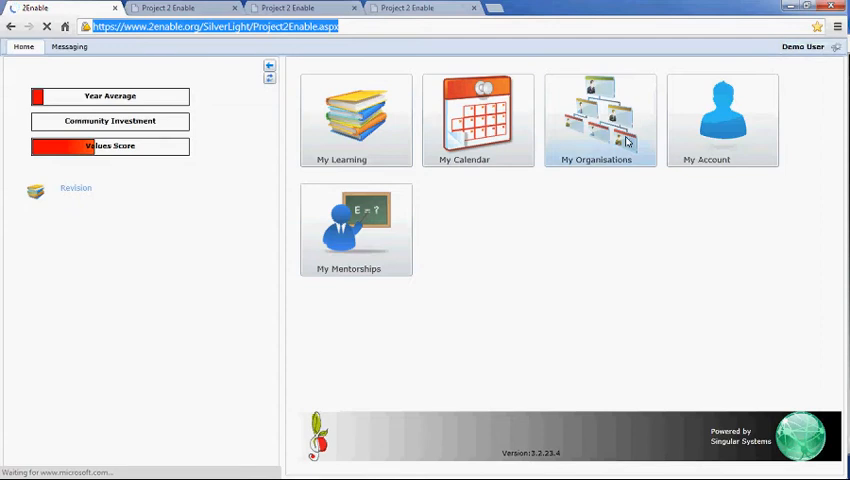
click(599, 120)
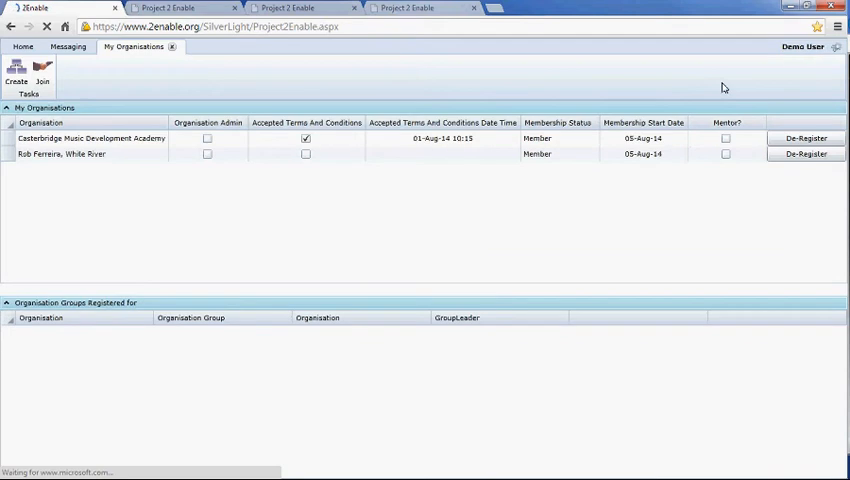
mouse_move(809, 84)
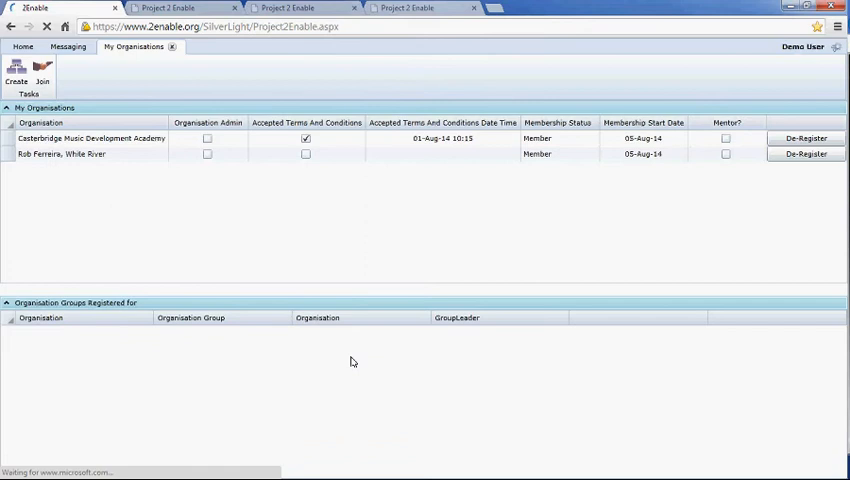
mouse_move(548, 342)
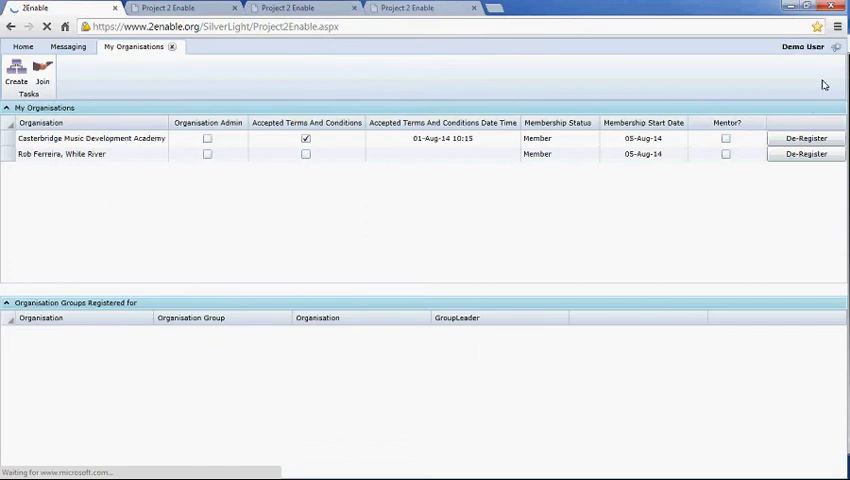
mouse_move(699, 91)
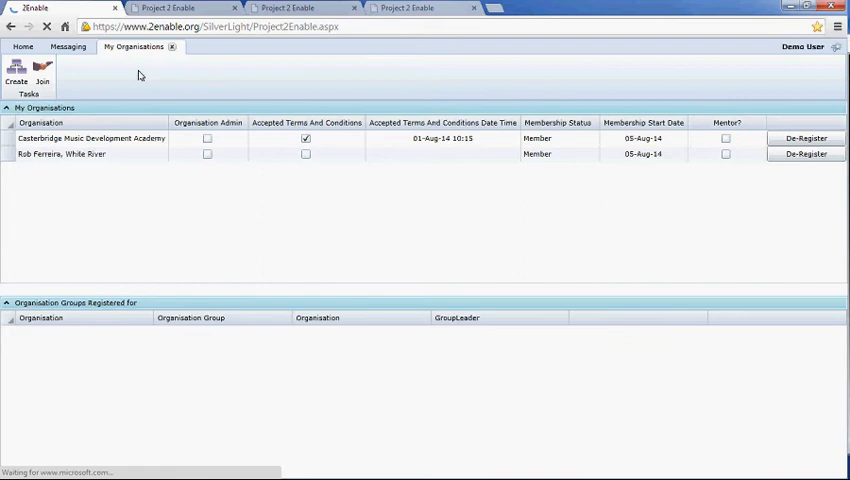
click(22, 46)
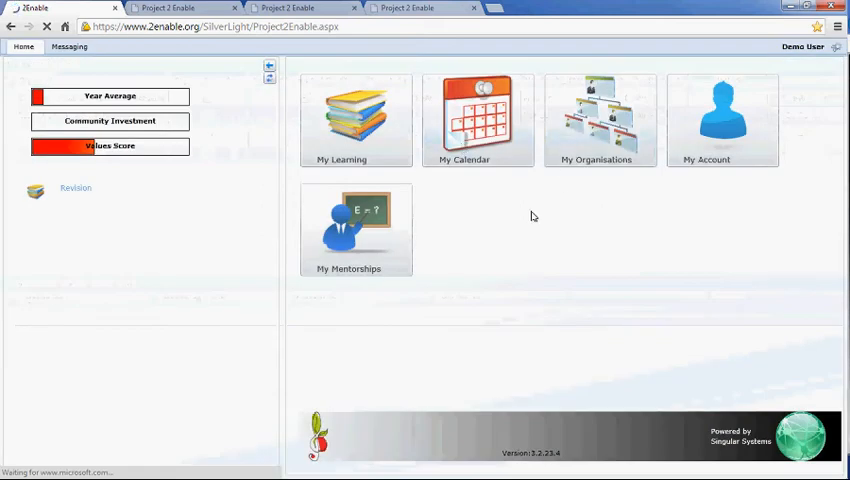
click(600, 120)
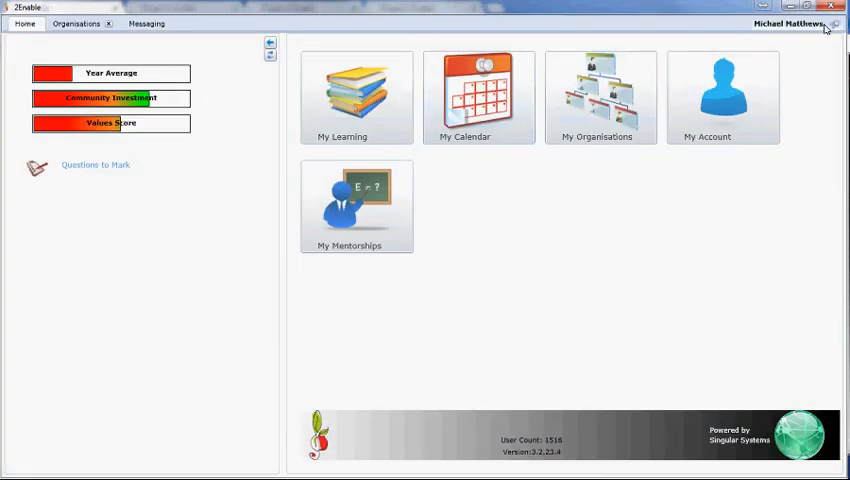
click(836, 24)
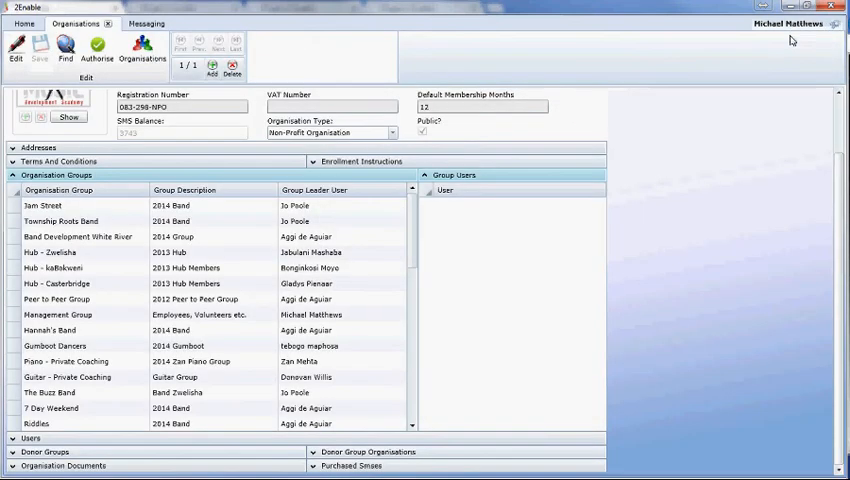
mouse_move(793, 93)
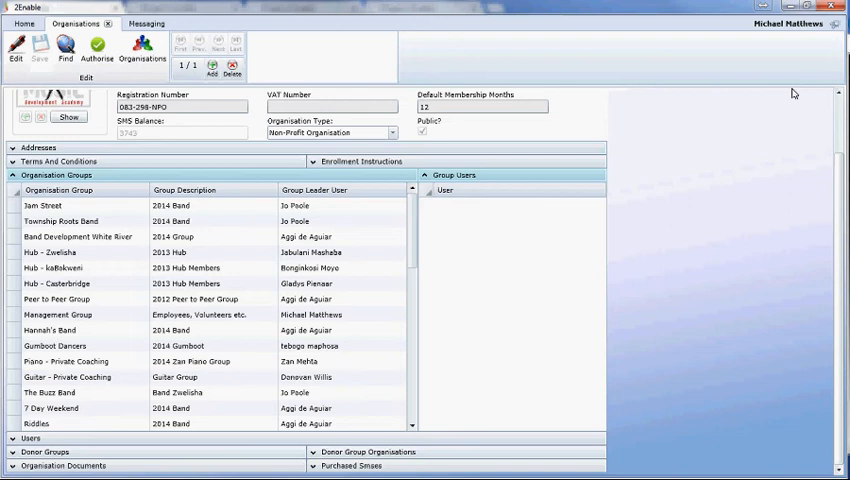
scroll(down, 3)
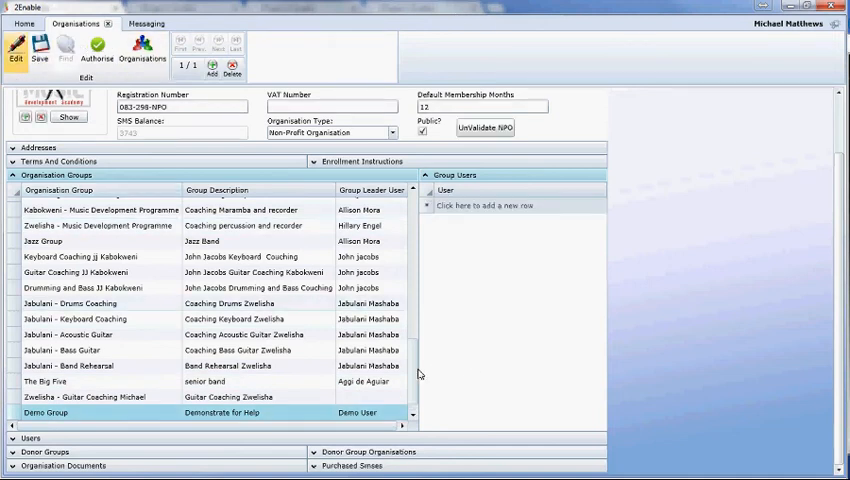
scroll(down, 3)
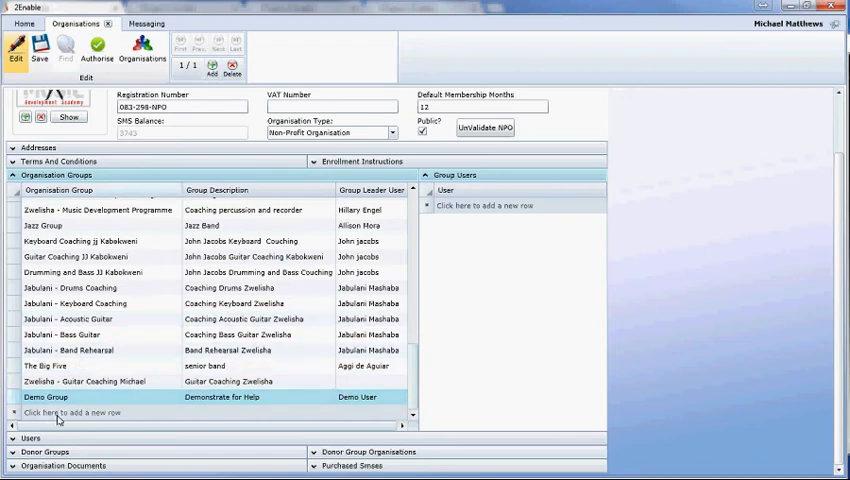
click(71, 412)
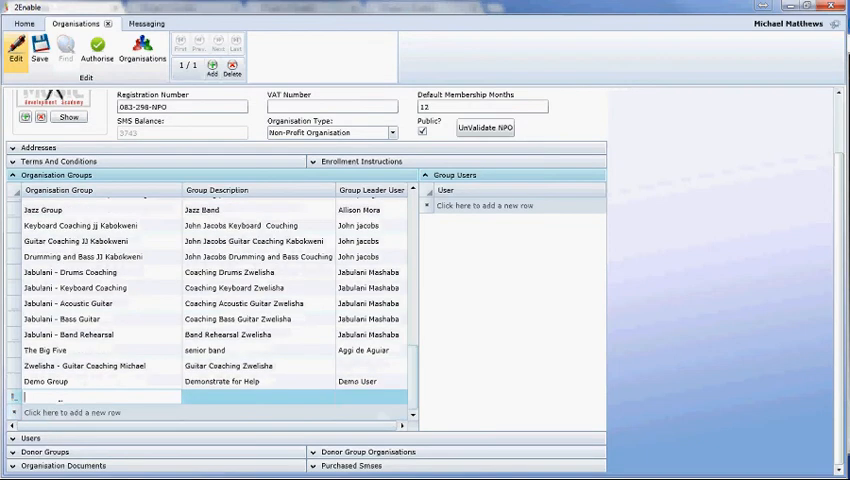
text(ncjgg)
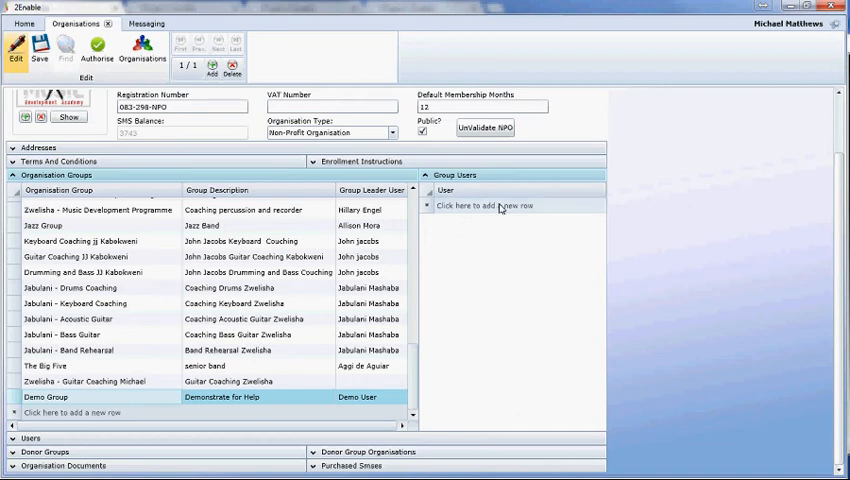
- Add Demo User as a new row in Demo Group's user list
click(513, 205)
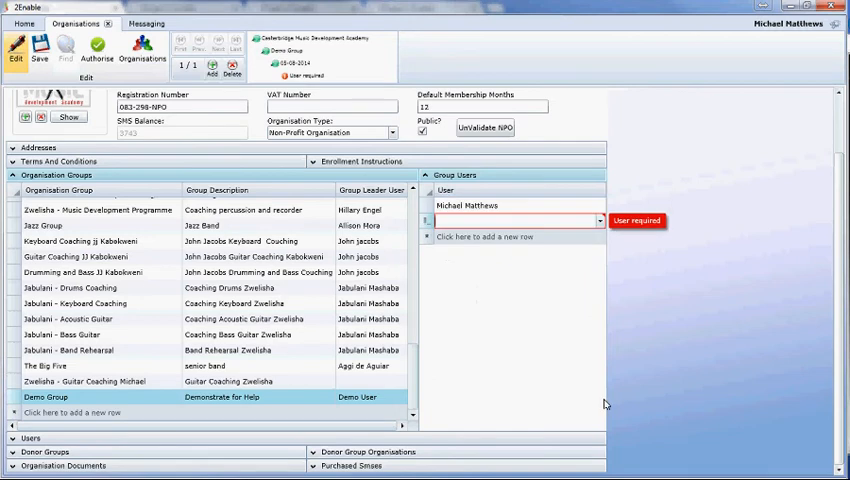
text(Demo User)
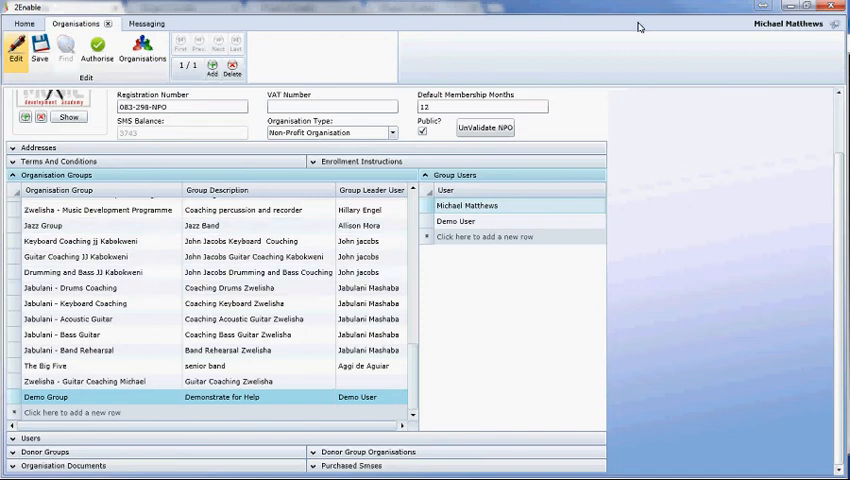
mouse_move(52, 78)
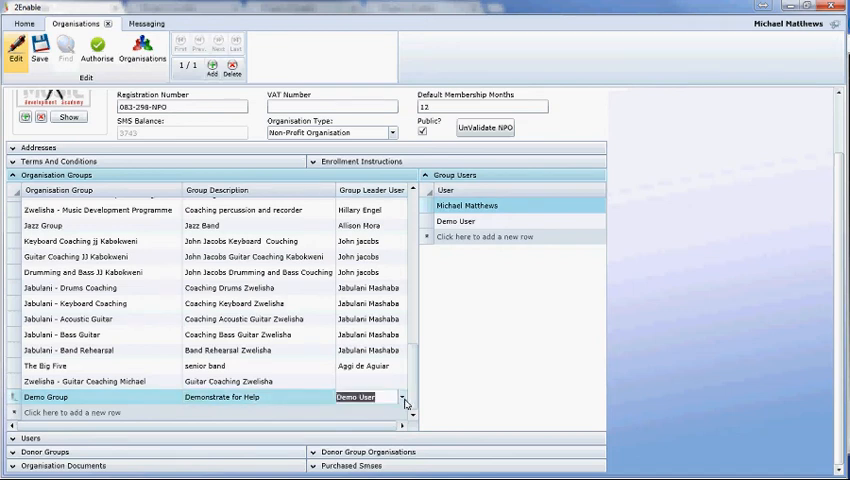
- Rework the group leader dropdowns, keeping Demo User as Demo Group's leader
click(402, 397)
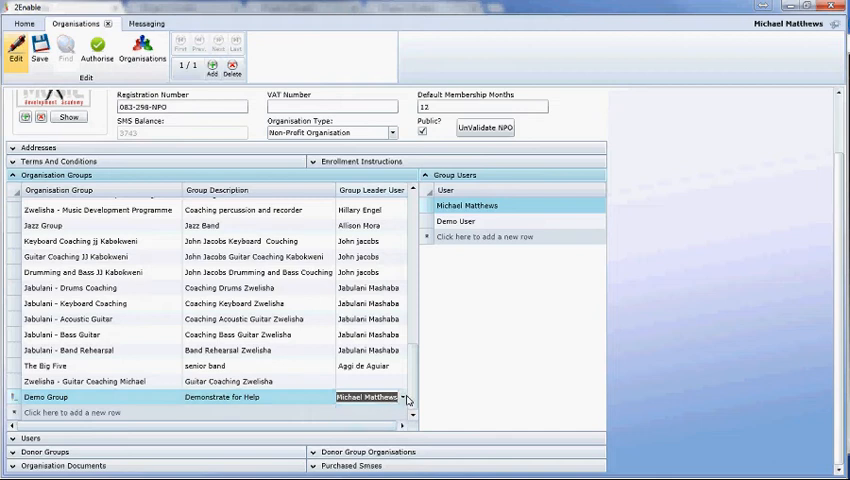
click(366, 397)
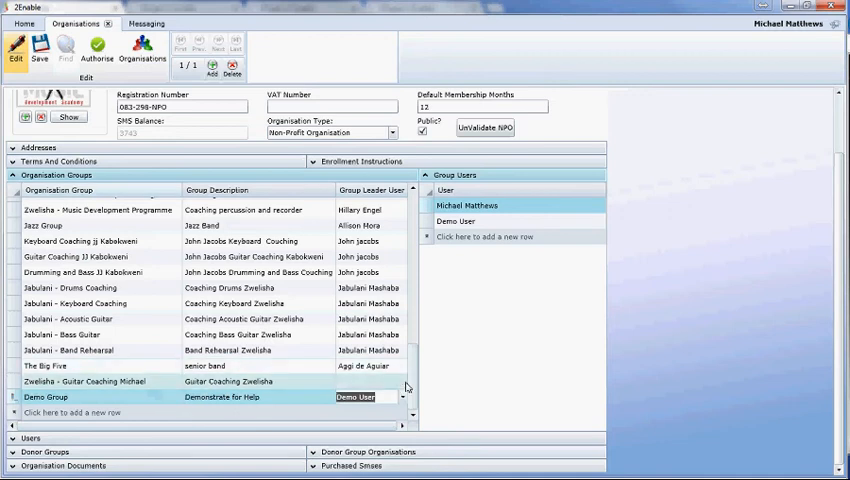
click(85, 381)
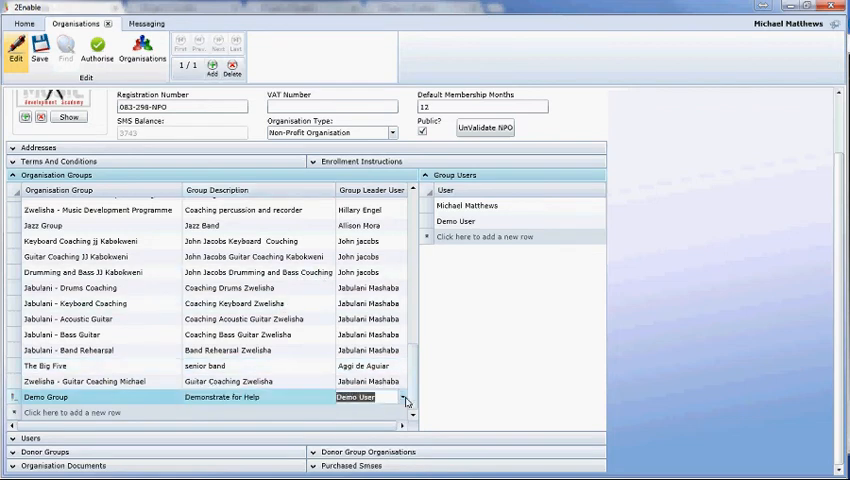
click(403, 397)
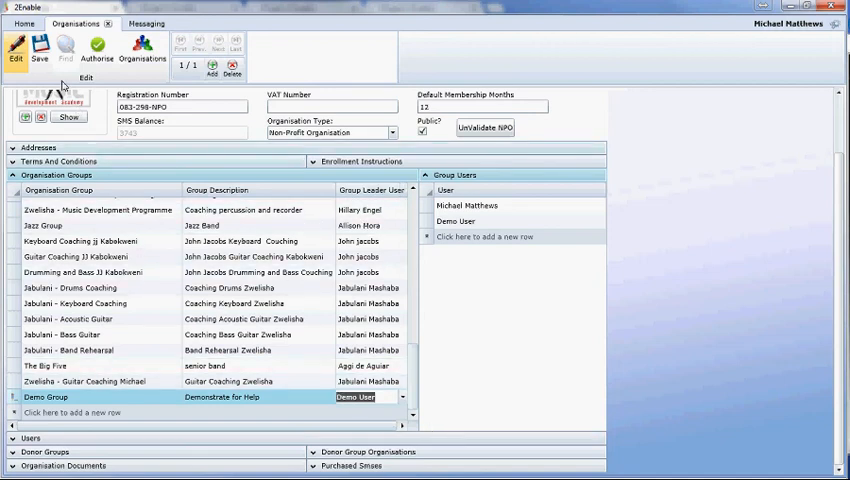
- Save the organisation record with Demo Group and its two users
click(39, 50)
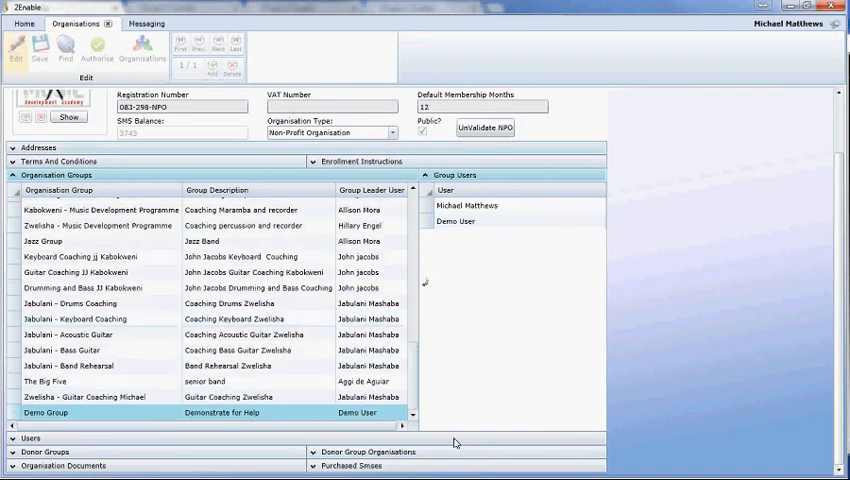
mouse_move(429, 378)
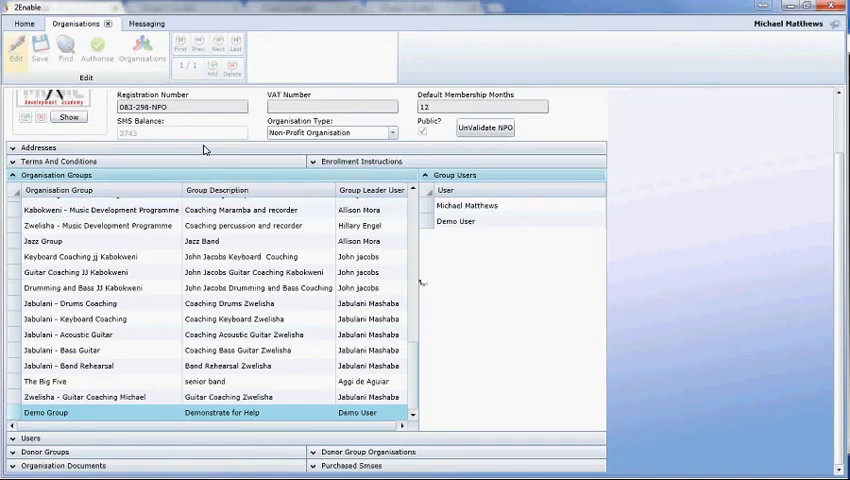
mouse_move(767, 78)
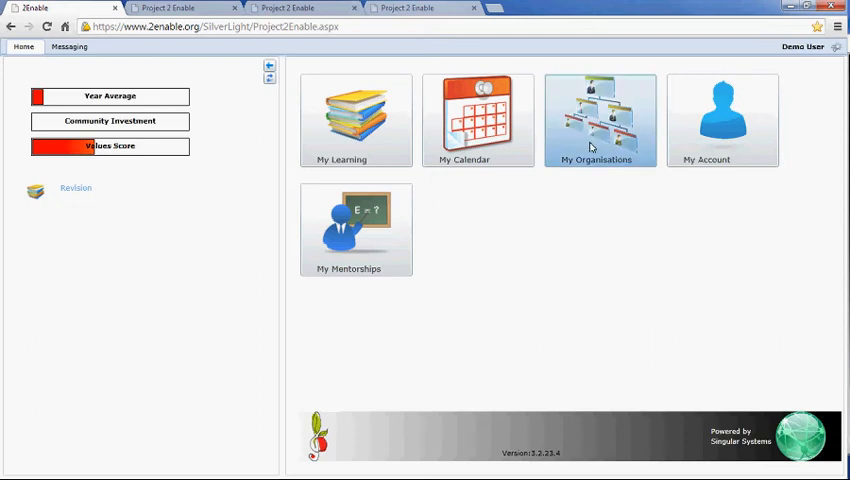
- Open Demo User's My Organisations page showing Demo Group as a registered group
click(600, 120)
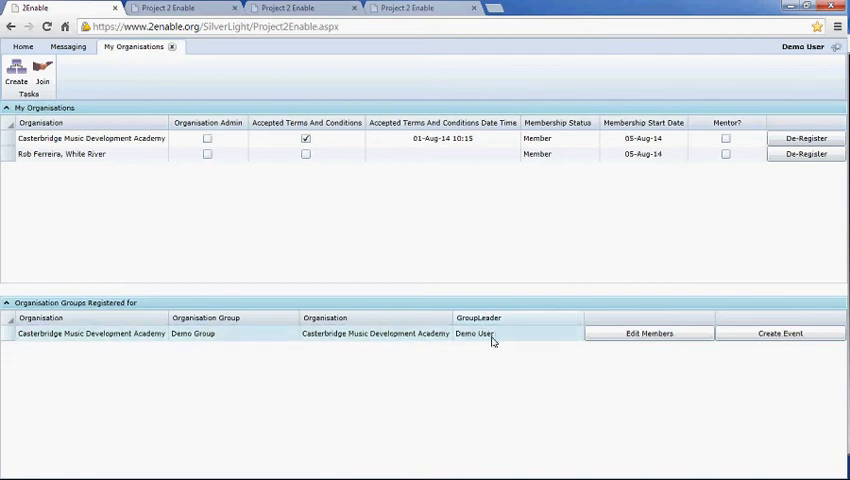
mouse_move(485, 333)
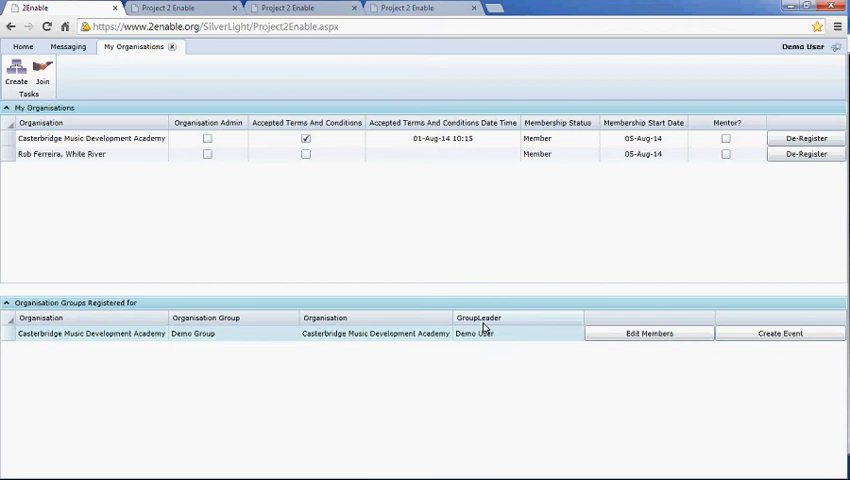
mouse_move(473, 348)
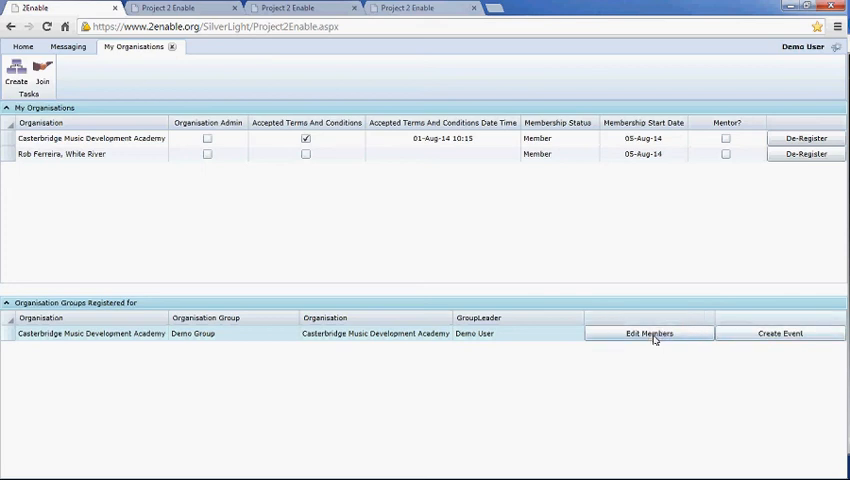
click(648, 333)
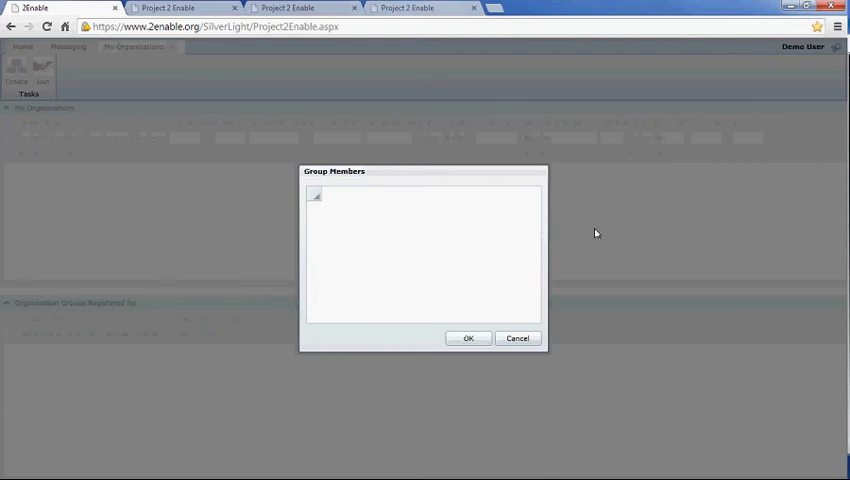
mouse_move(632, 280)
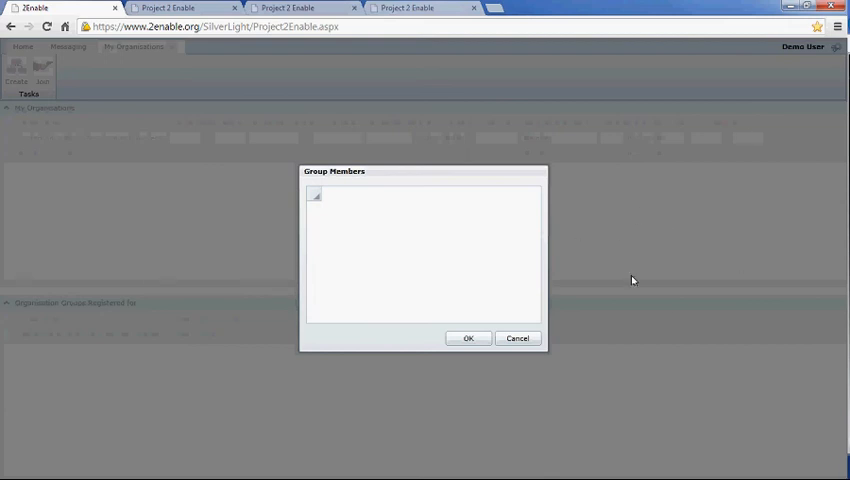
mouse_move(420, 193)
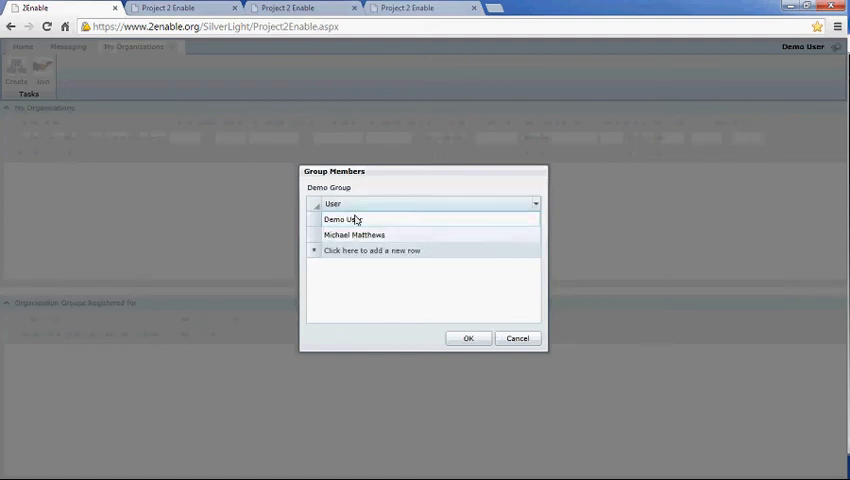
click(343, 219)
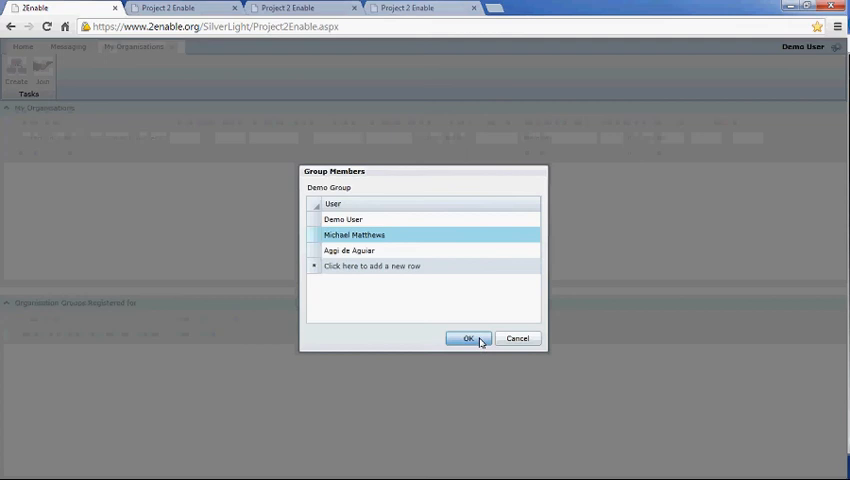
click(468, 338)
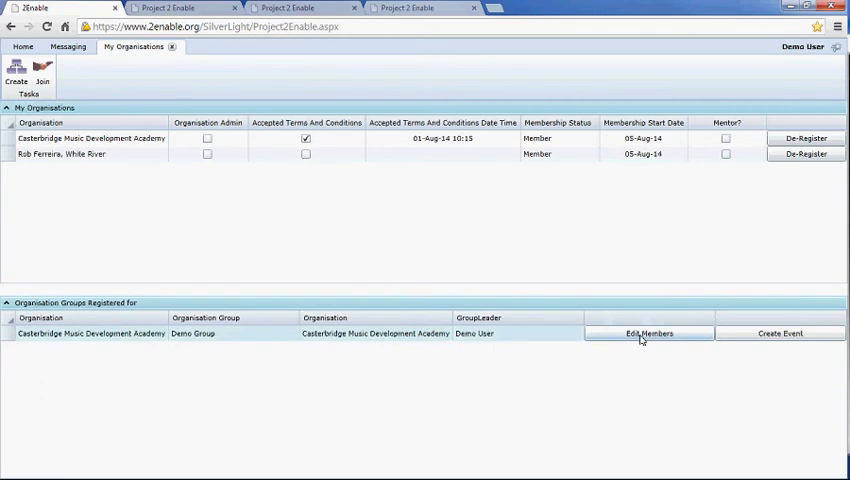
click(649, 333)
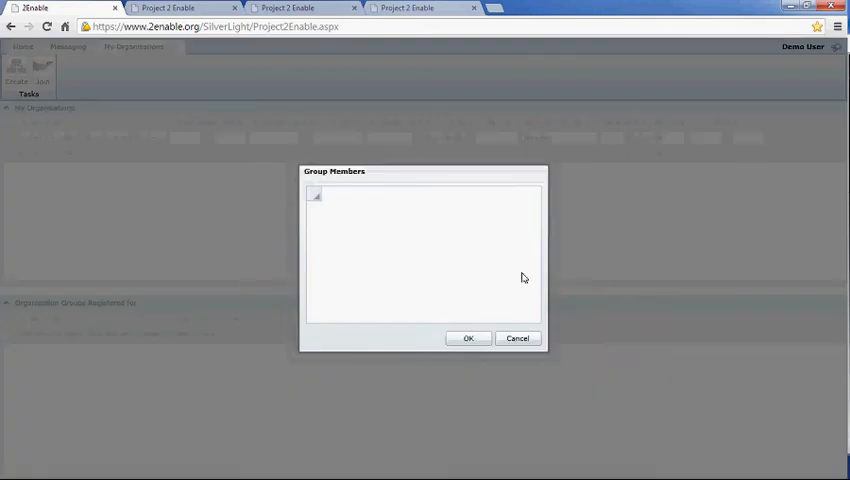
mouse_move(436, 250)
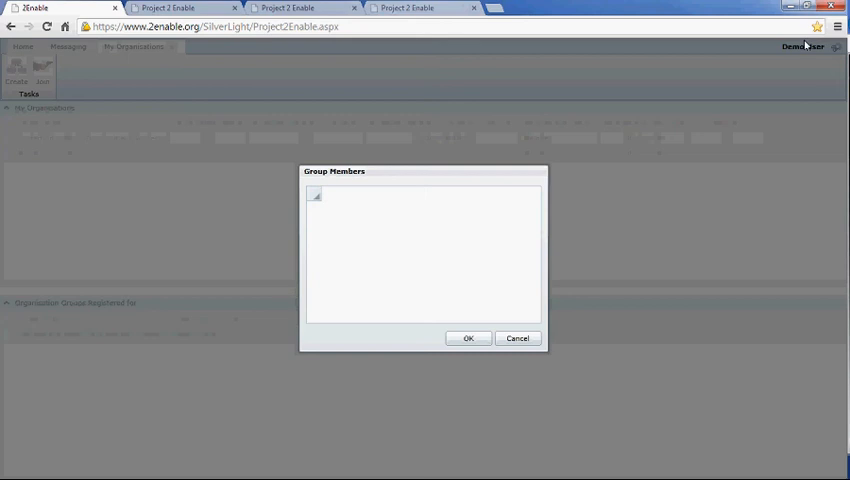
mouse_move(786, 68)
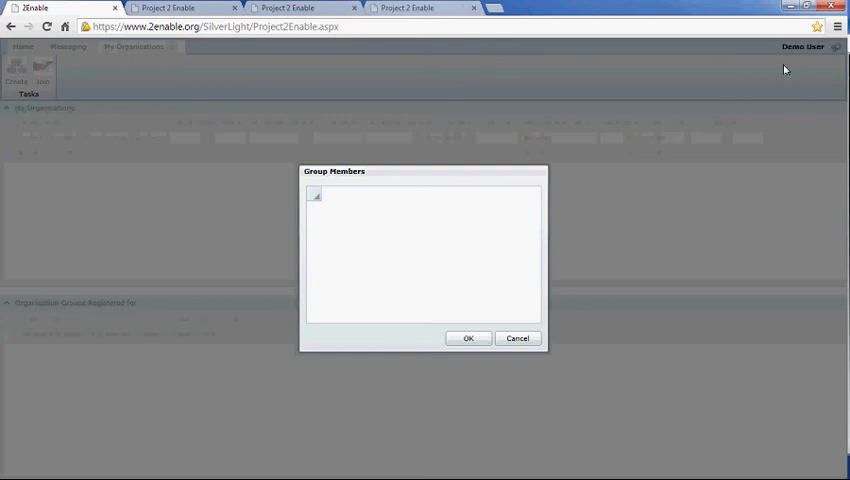
mouse_move(550, 213)
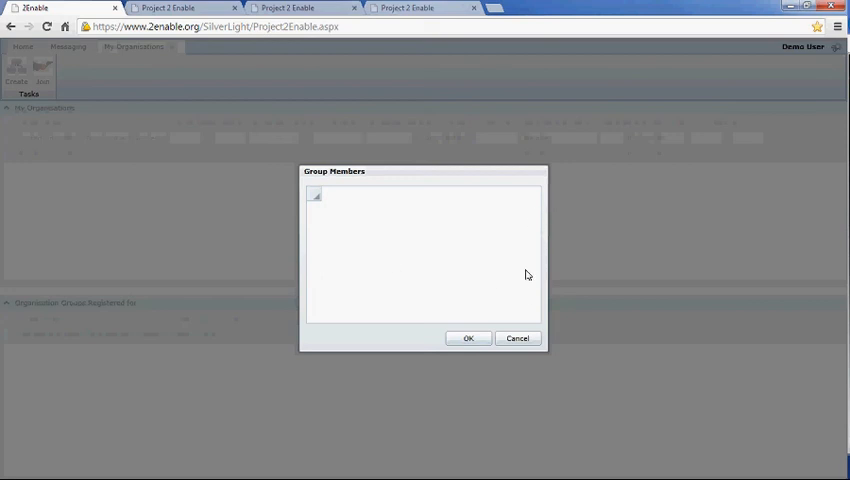
mouse_move(505, 250)
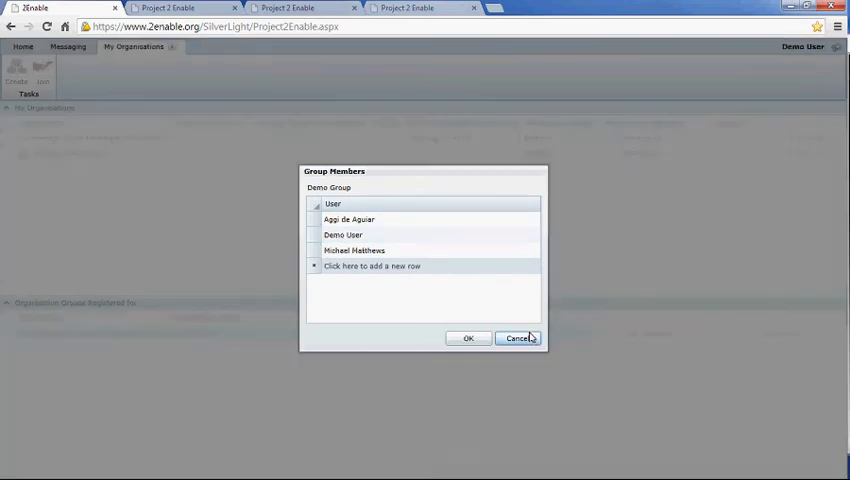
click(519, 338)
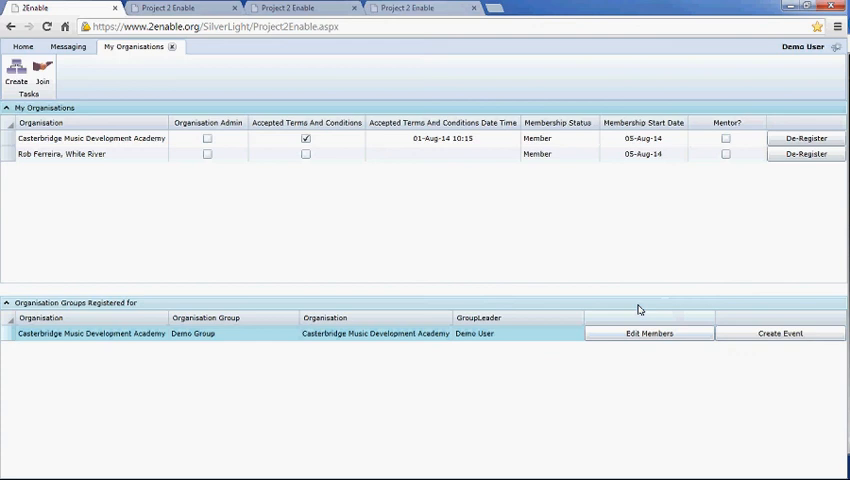
mouse_move(690, 322)
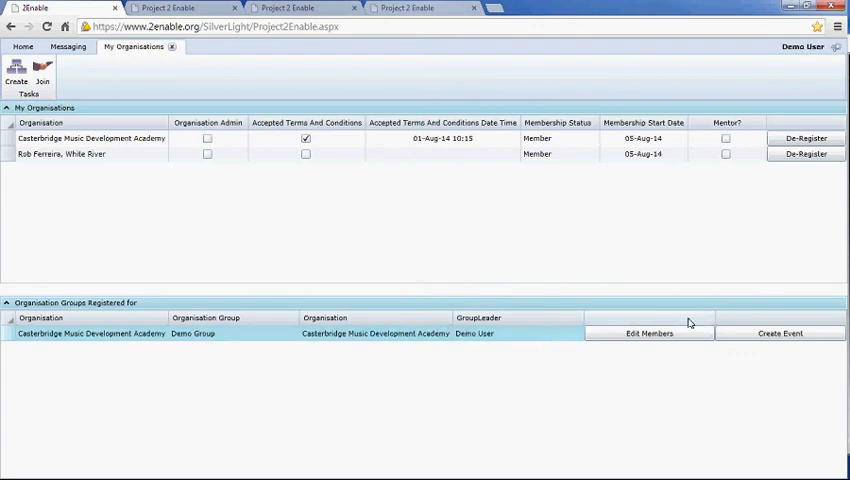
mouse_move(786, 248)
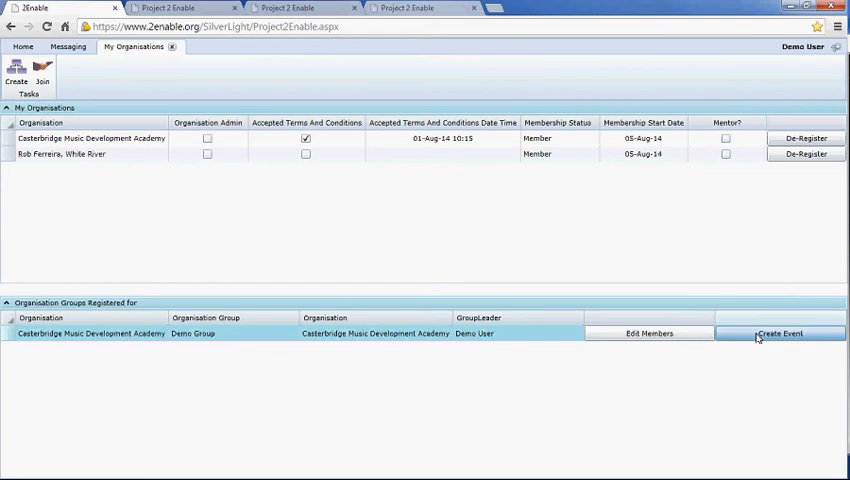
- Start a Demo Group event at 'theatre/ classroom 1a' described as 'Drama Practical'
click(779, 333)
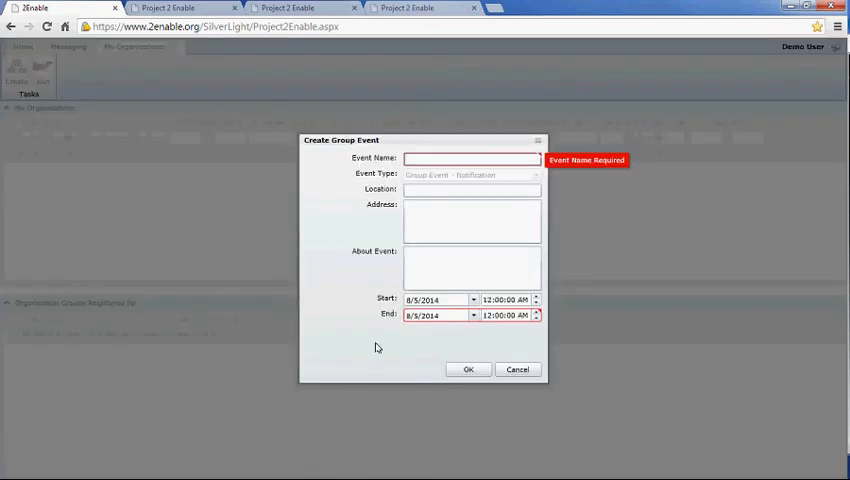
text(event name)
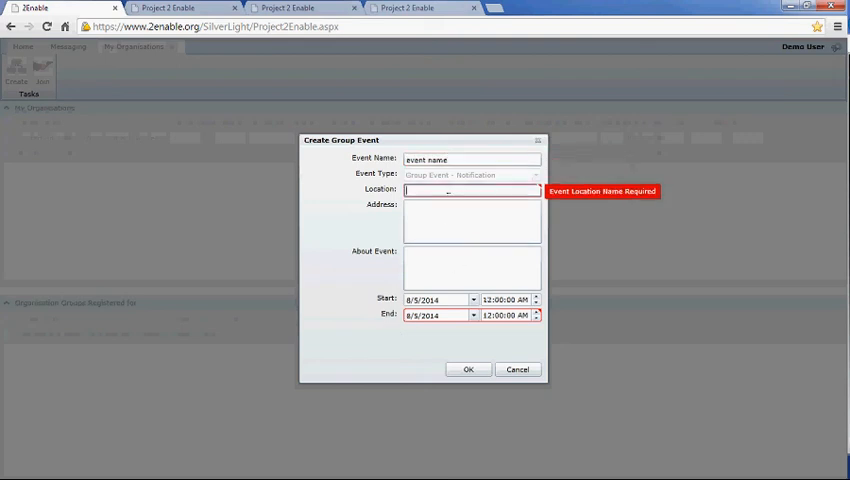
text(theat)
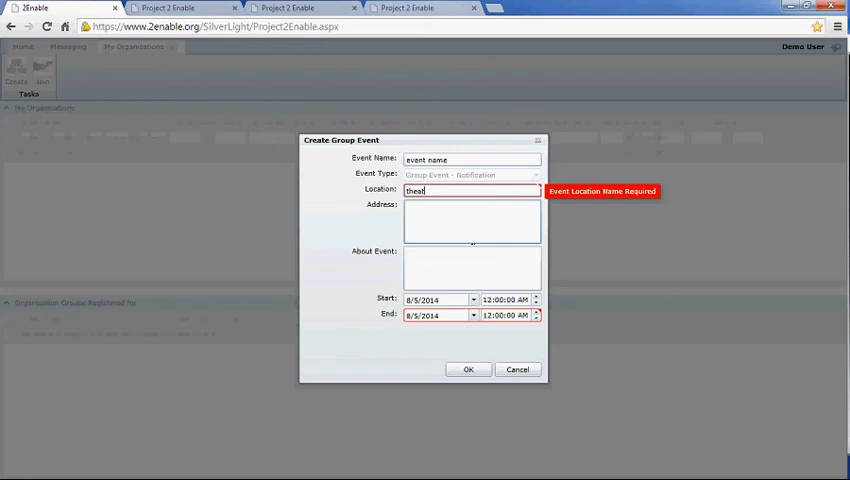
text(re/ classroom 1a)
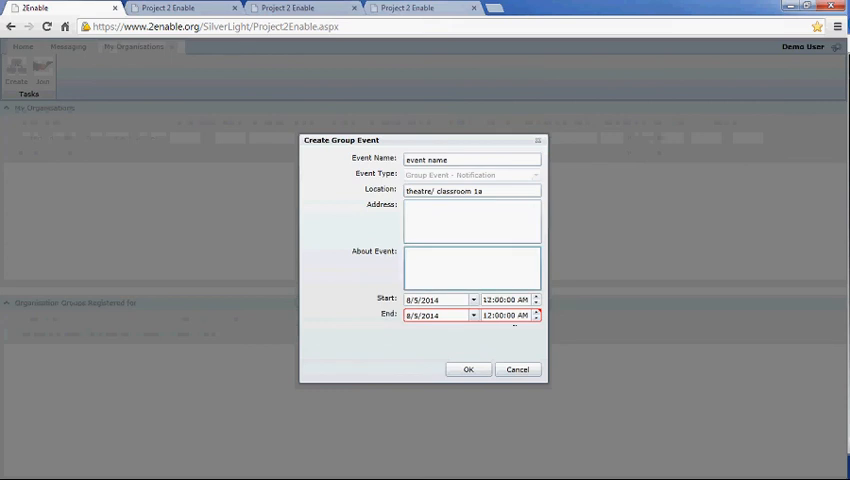
text(Drama)
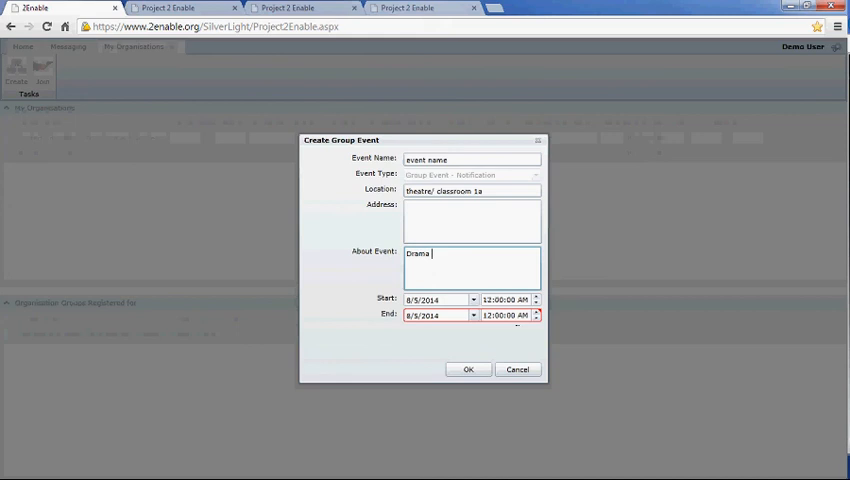
text(Practical)
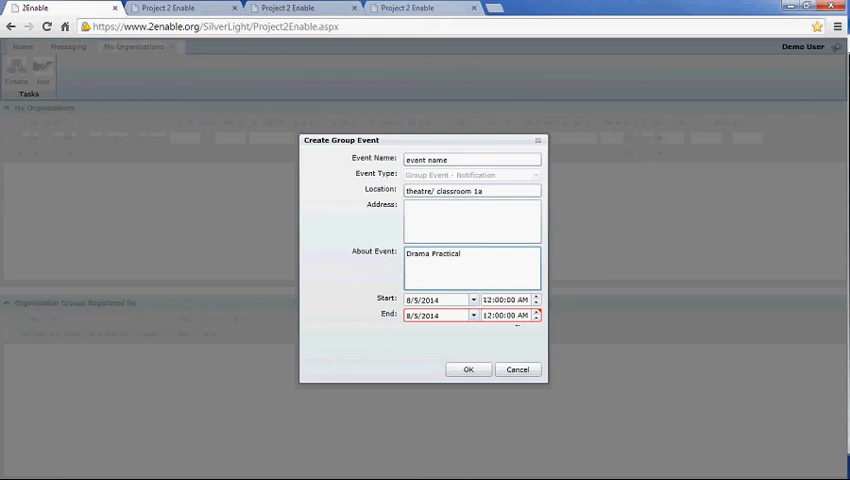
click(471, 220)
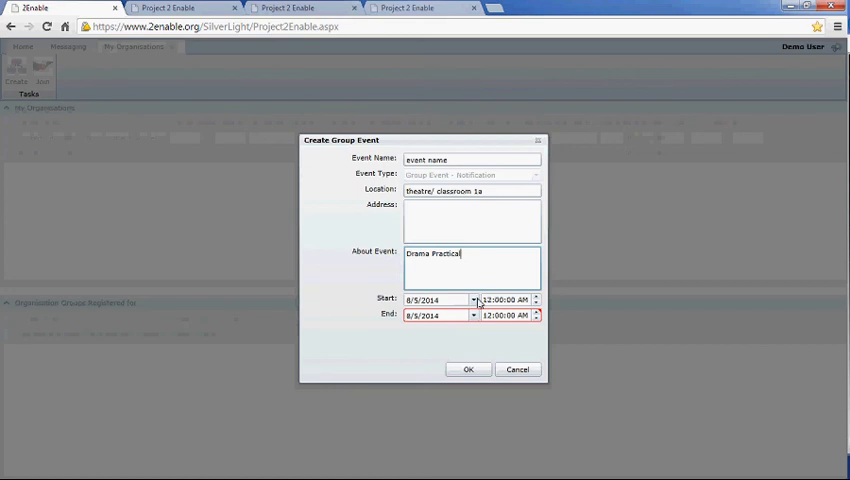
- Set the event start date to 8/6/2014 with times 1:00 PM to 2:00 PM
click(473, 314)
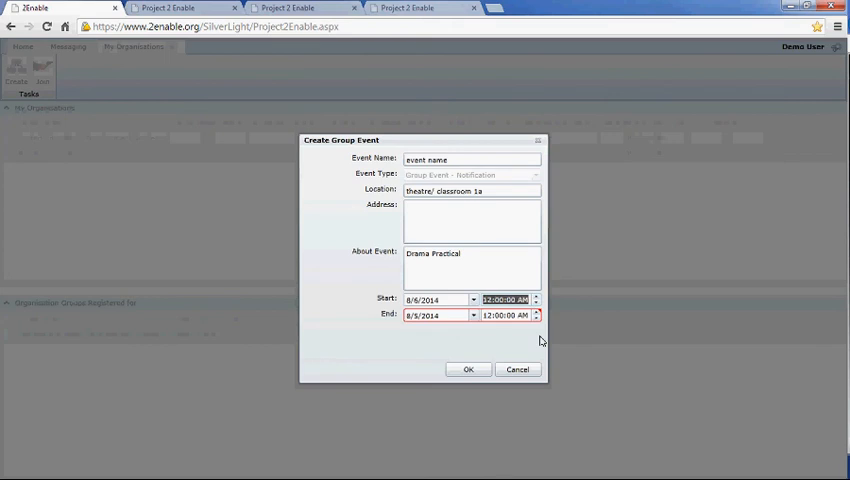
mouse_move(545, 341)
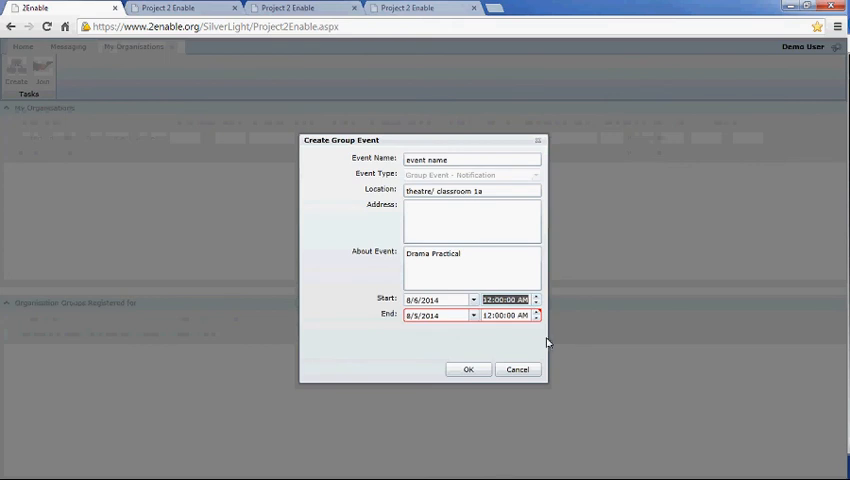
text(1)
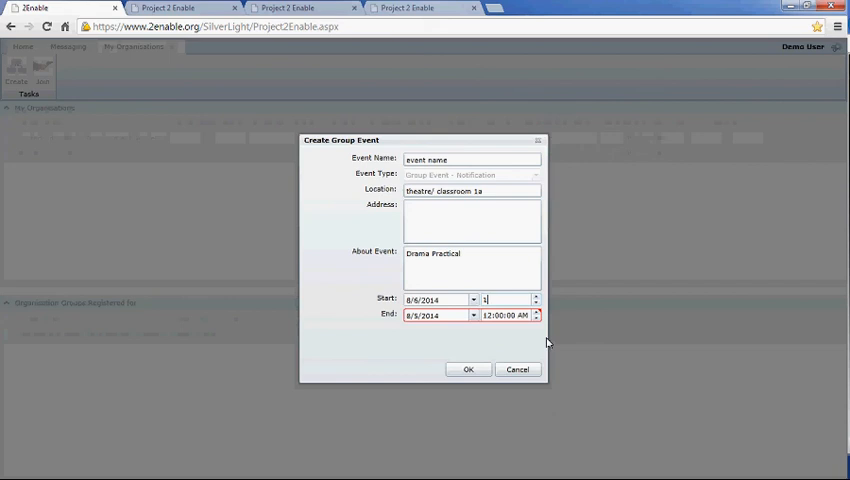
text(3:)
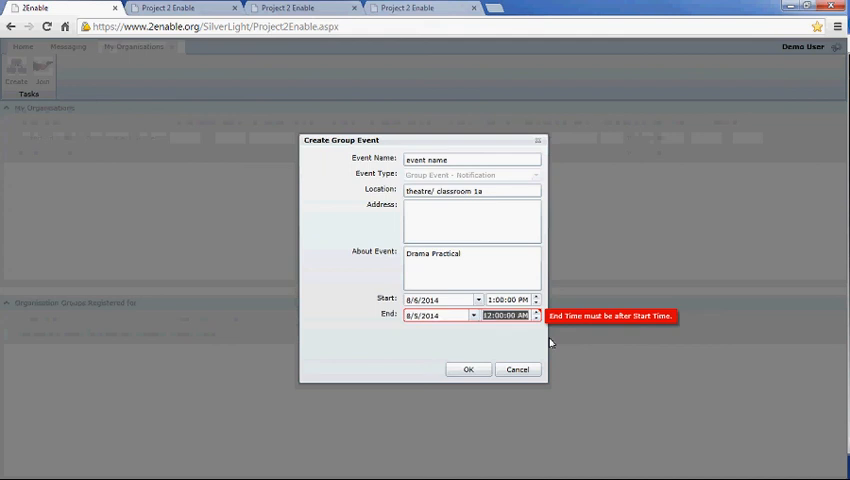
text(14:)
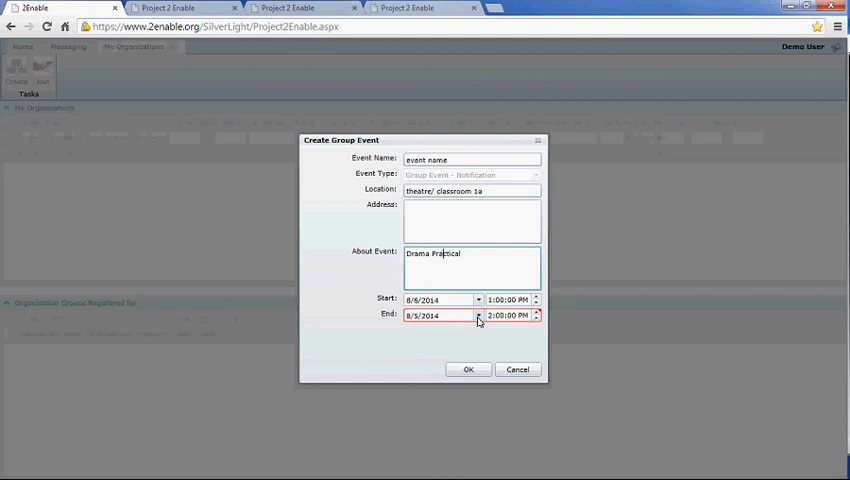
- Set the event end date to 8/6/2014, clearing the end-before-start warning
click(478, 315)
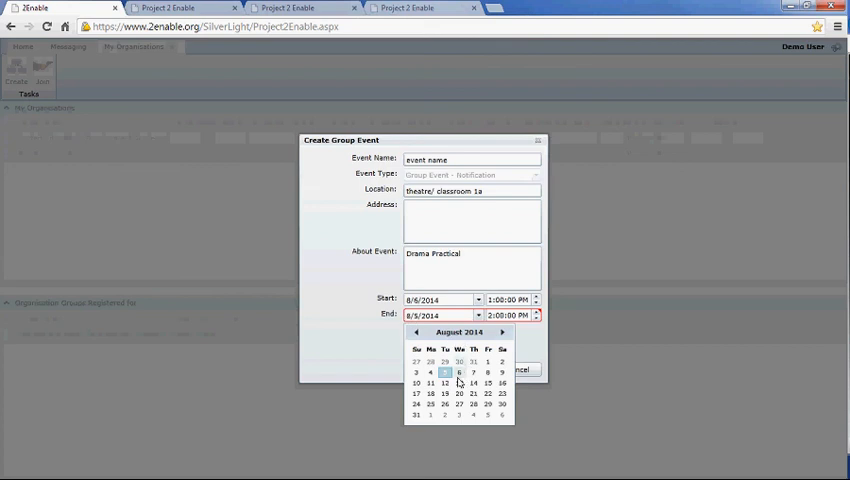
click(444, 372)
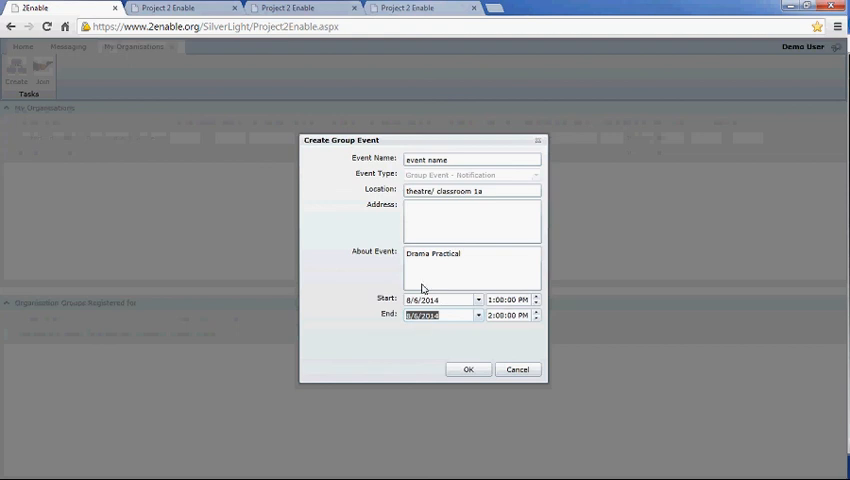
click(470, 270)
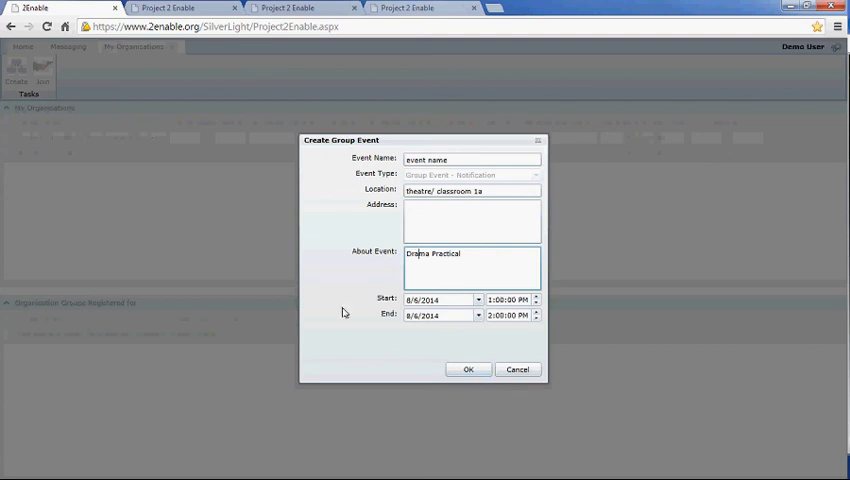
click(488, 222)
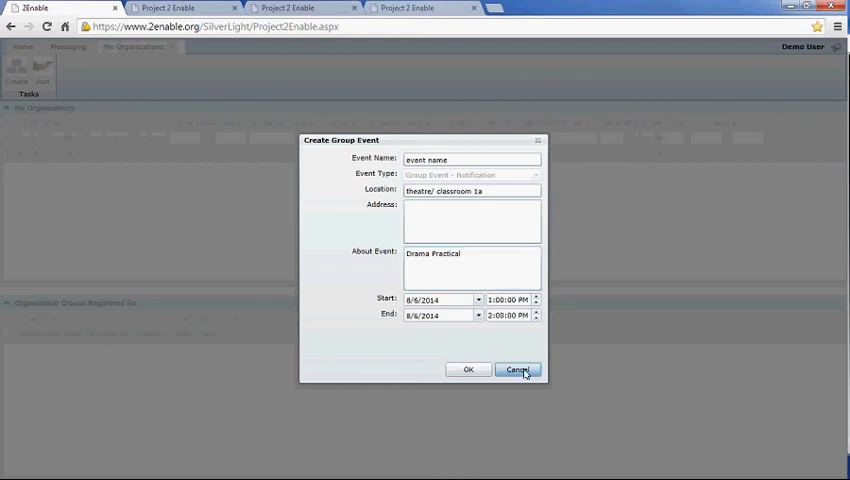
- Cancel the unfinished group event, returning to the My Organisations page
click(517, 369)
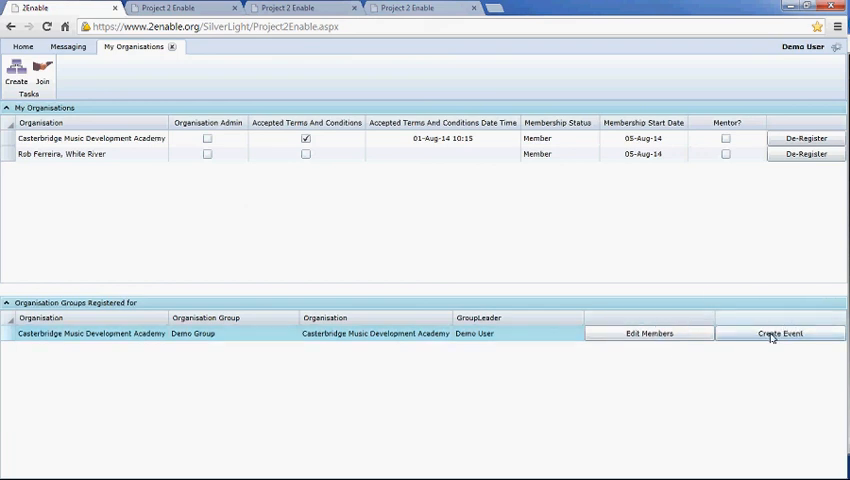
mouse_move(96, 65)
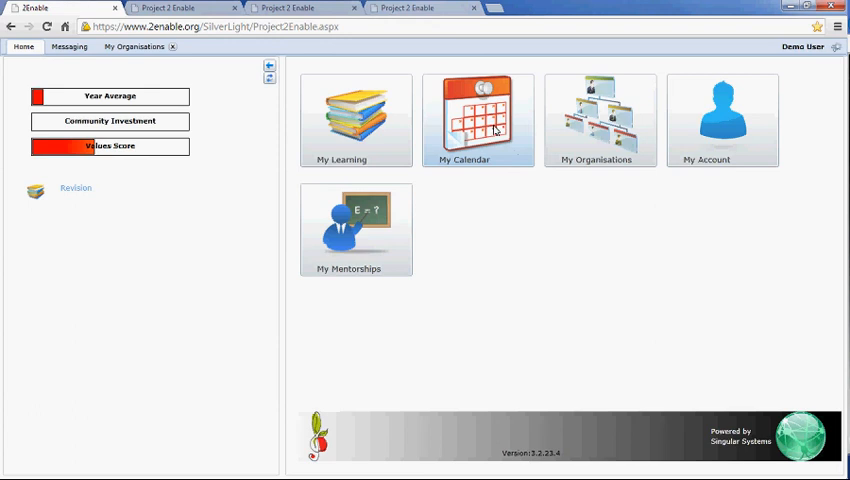
mouse_move(476, 140)
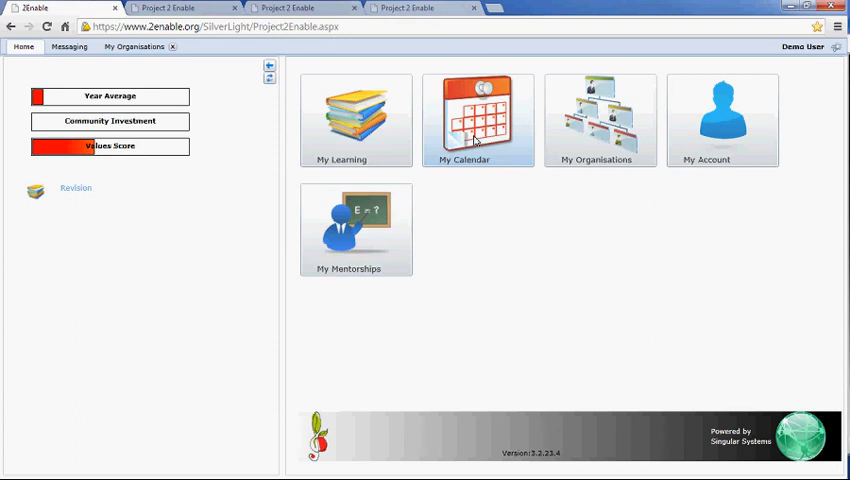
mouse_move(787, 85)
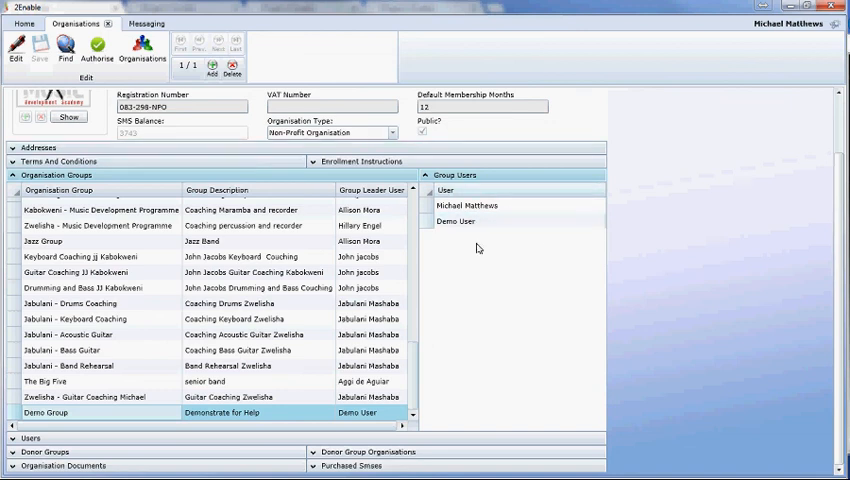
- Return to Demo User's 2Enable home dashboard with the application tiles
click(467, 205)
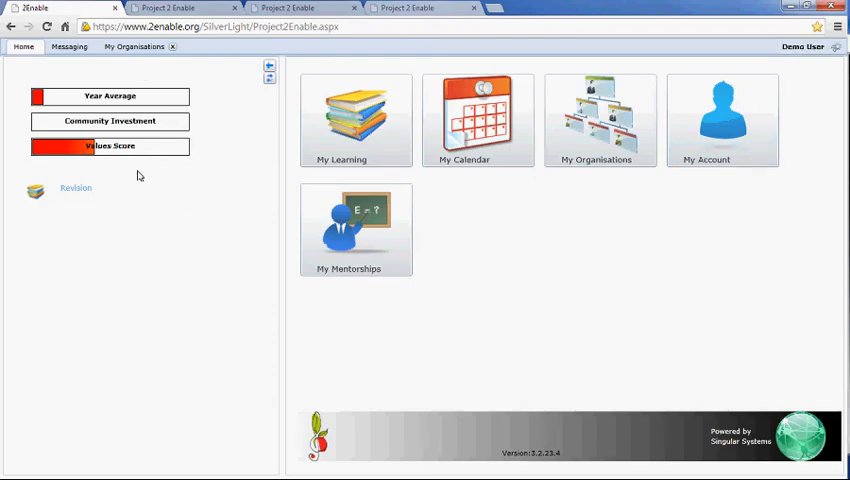
- Open Demo User's My Organisations page listing Demo Group
click(600, 120)
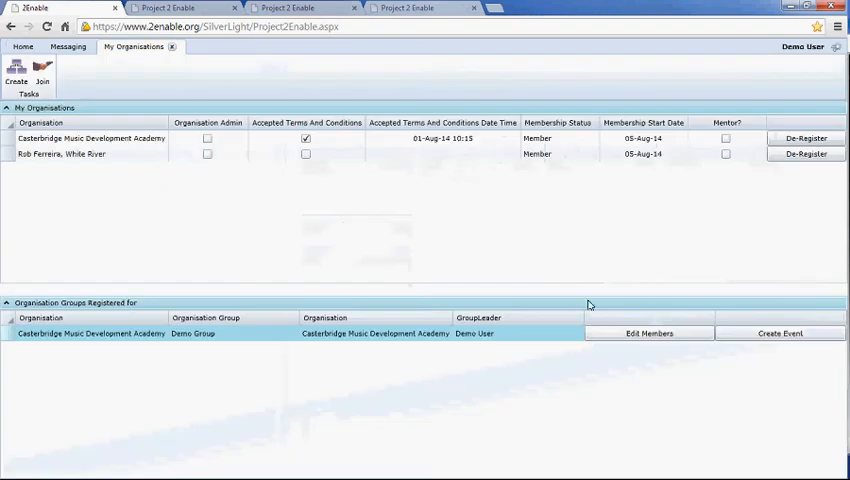
mouse_move(635, 342)
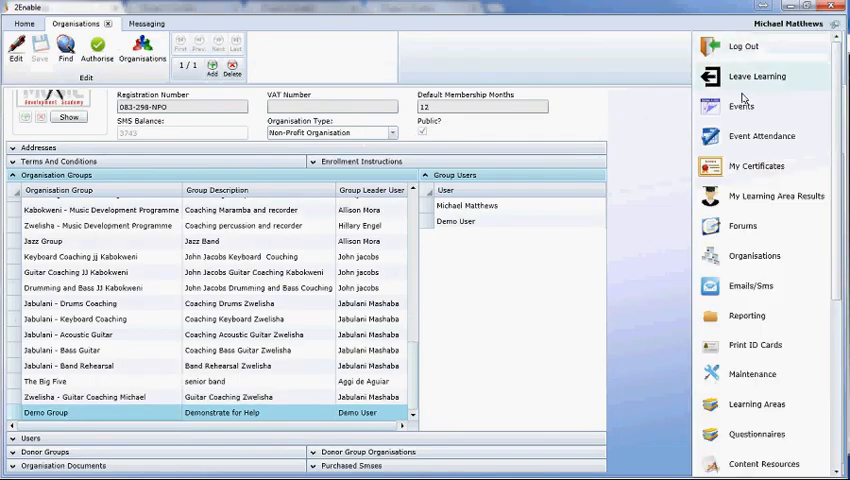
mouse_move(740, 106)
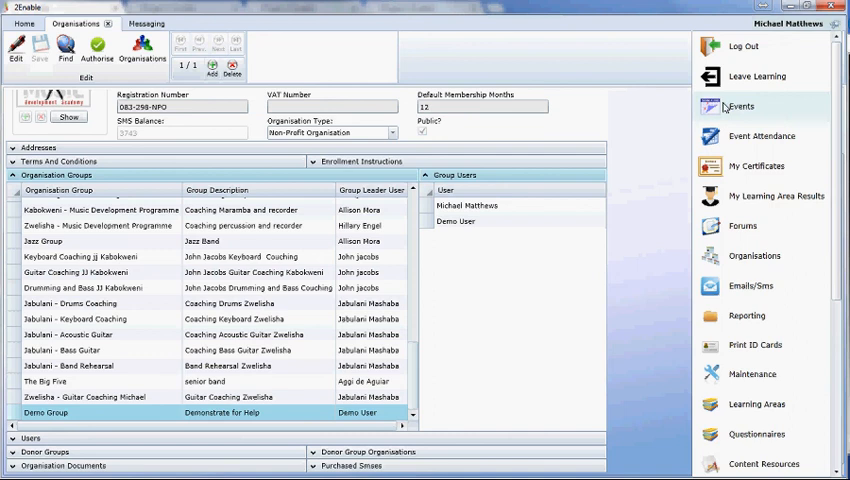